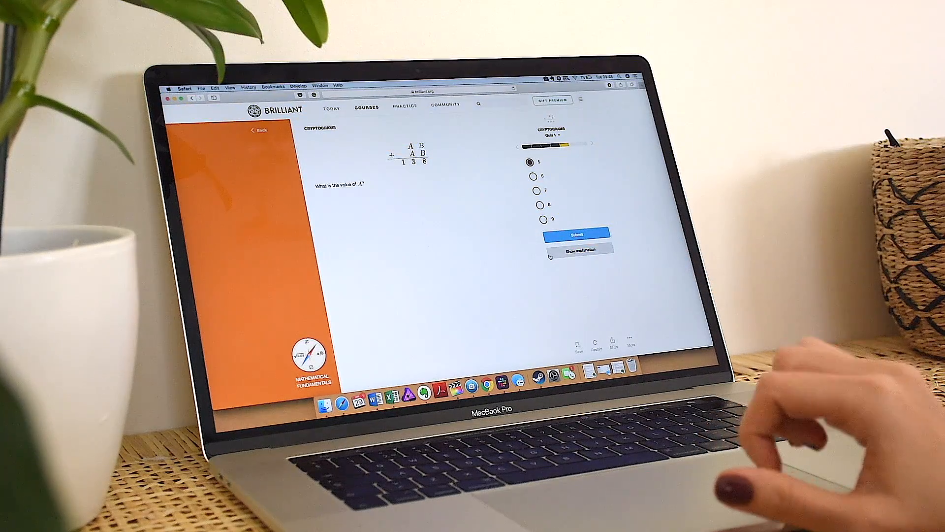
- Reveal the worked explanation showing 6 as the correct value of A
left_click(579, 249)
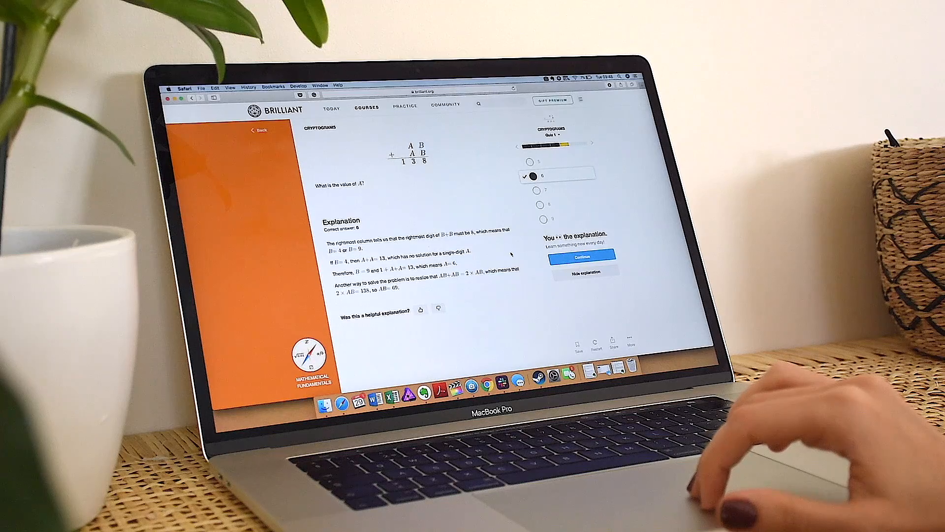